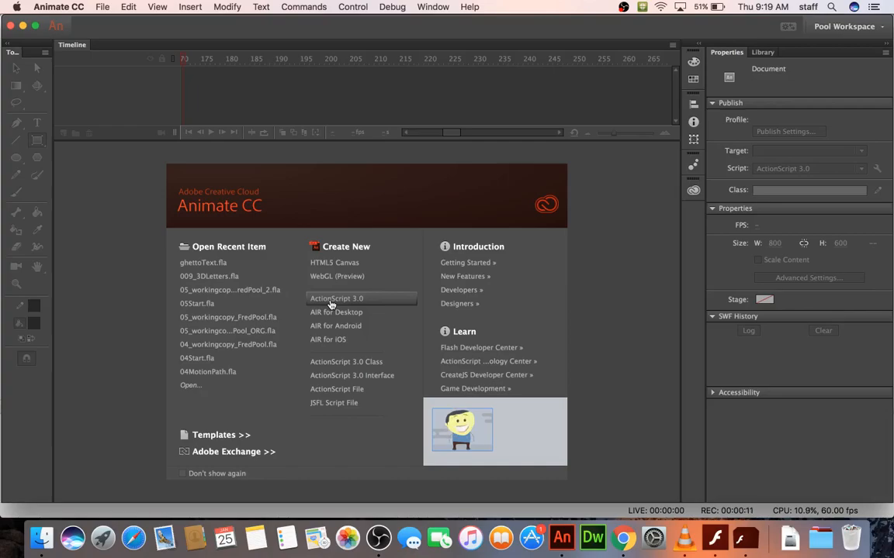
mouse_move(293, 300)
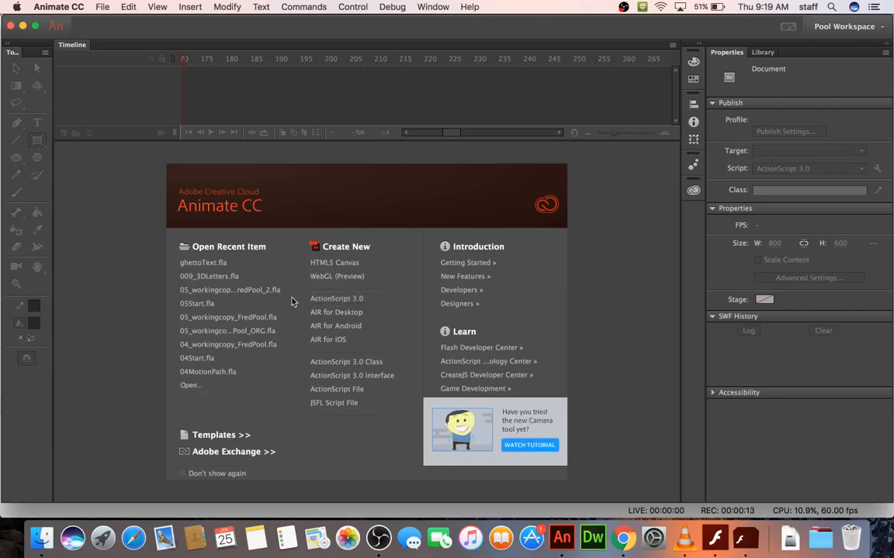
- Create a new ActionScript 3.0 document and save it as 3DLetters2.fla
left_click(337, 298)
type("3")
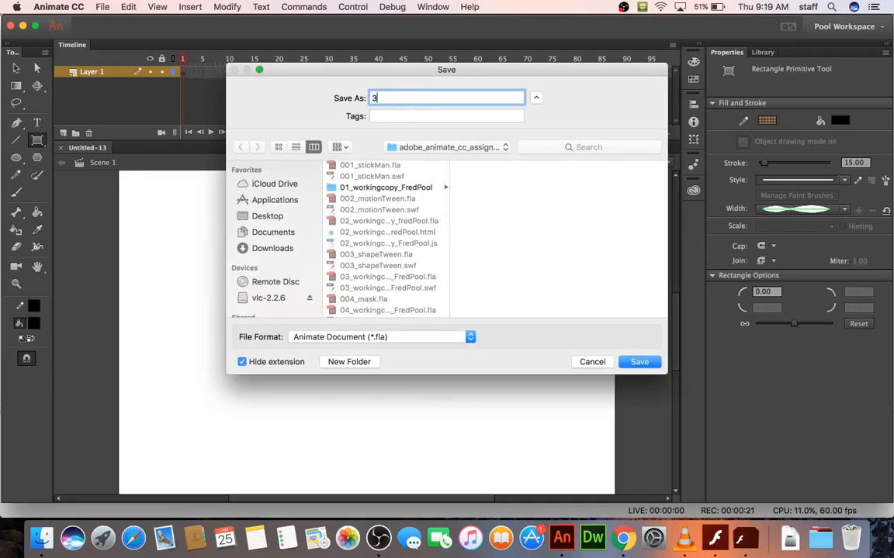
type("D")
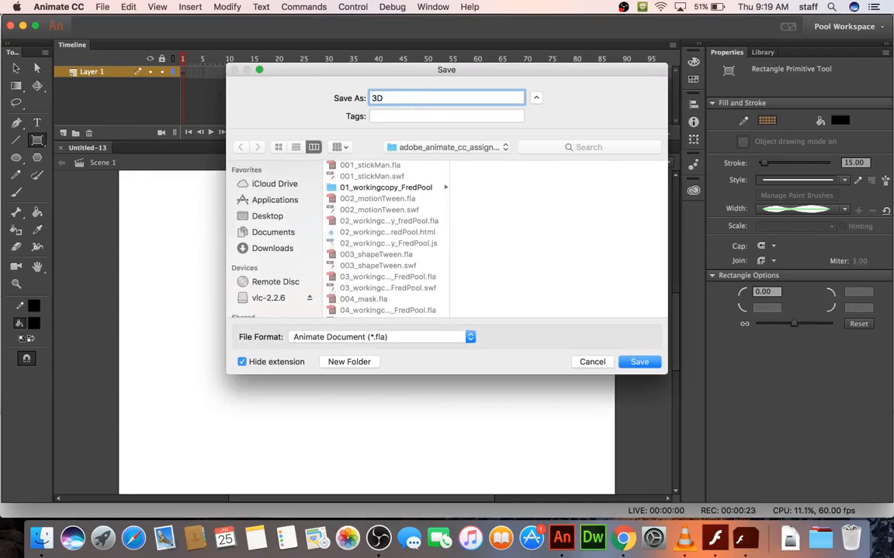
type("Letters")
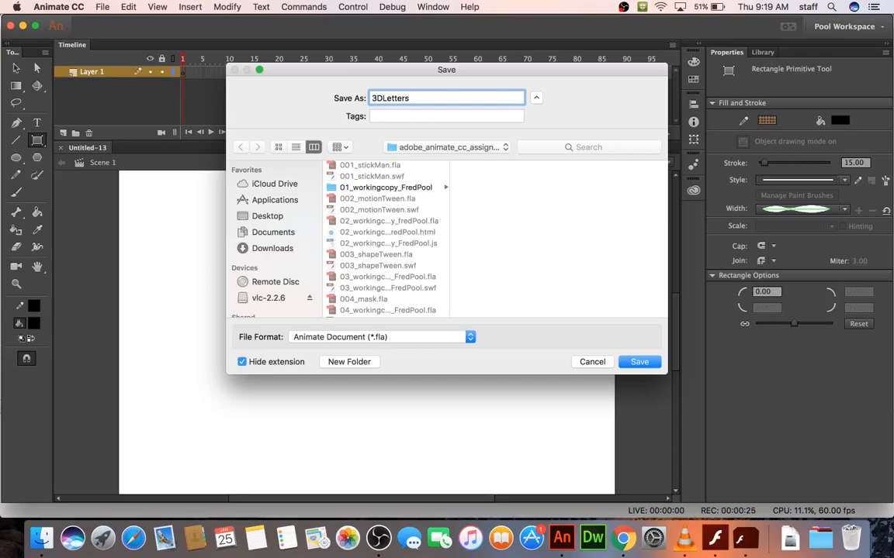
left_click(639, 361)
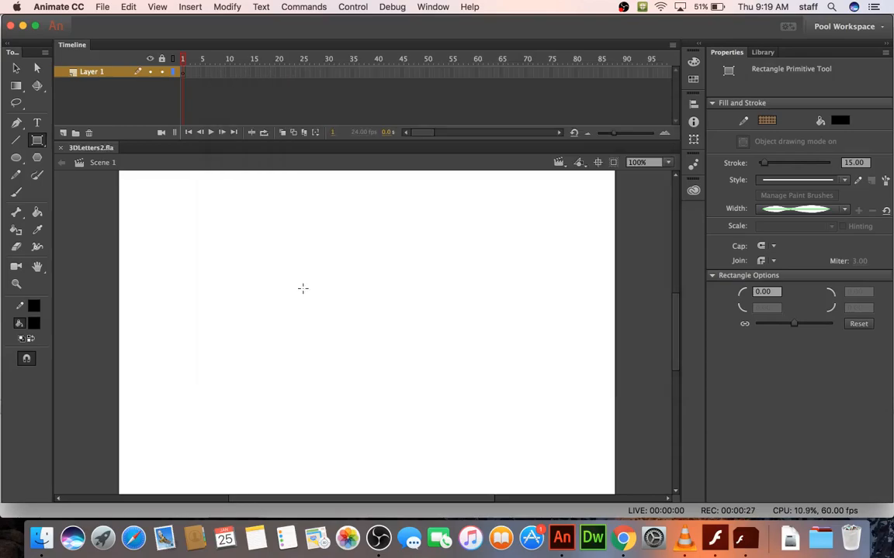
- Type the word 'Pool' on the stage as large Hobo Std text
left_click(36, 123)
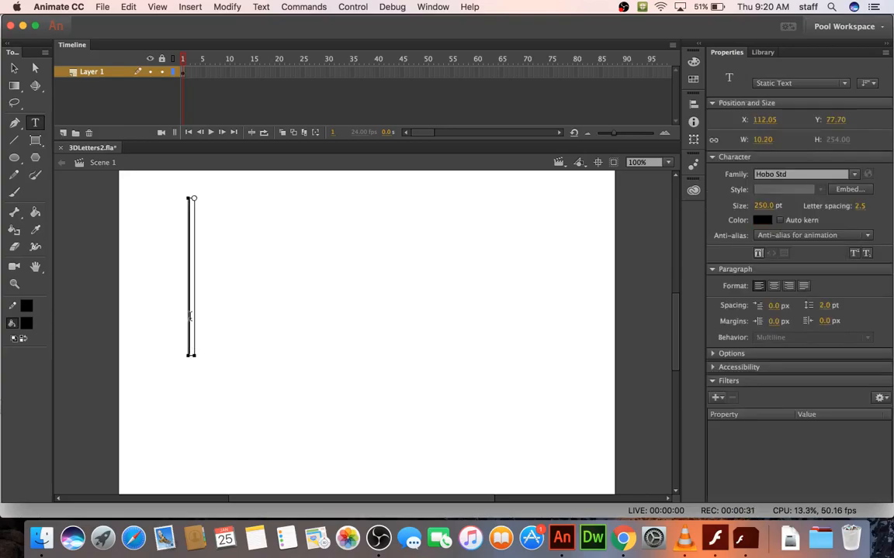
type("Pool")
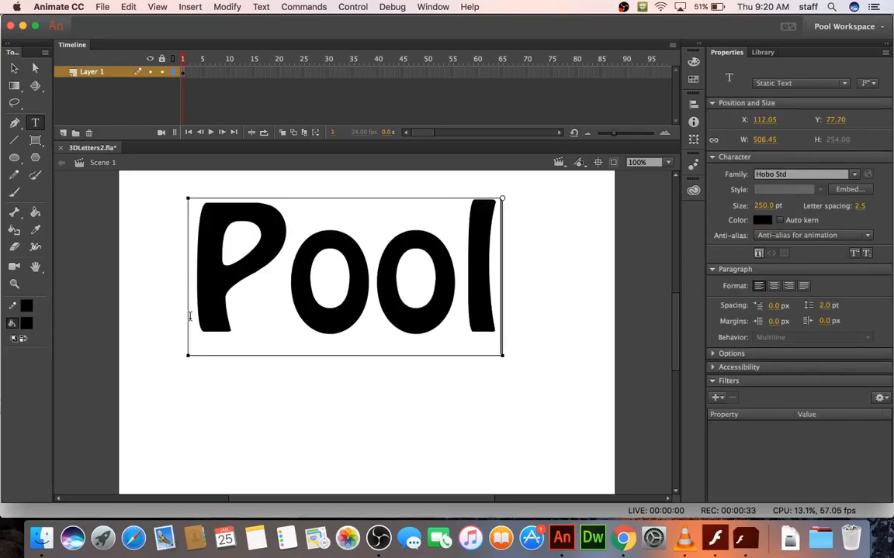
mouse_move(799, 174)
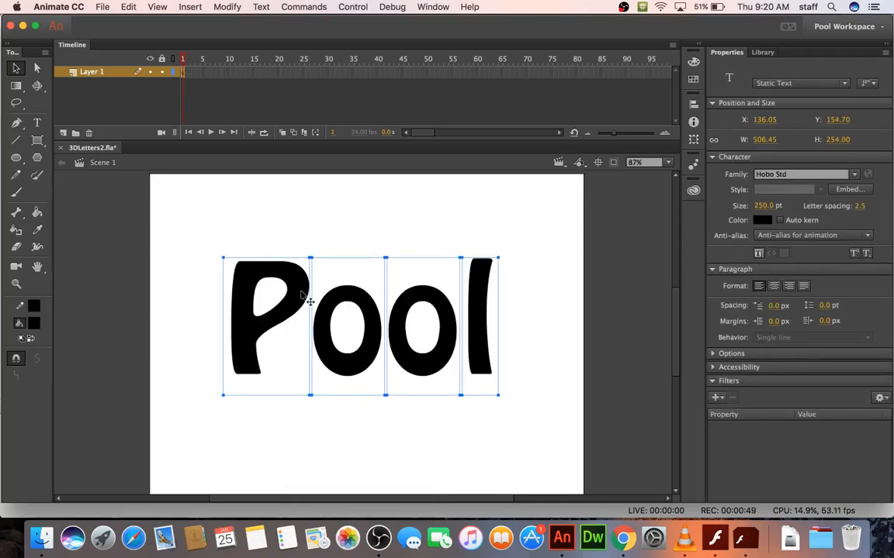
mouse_move(318, 378)
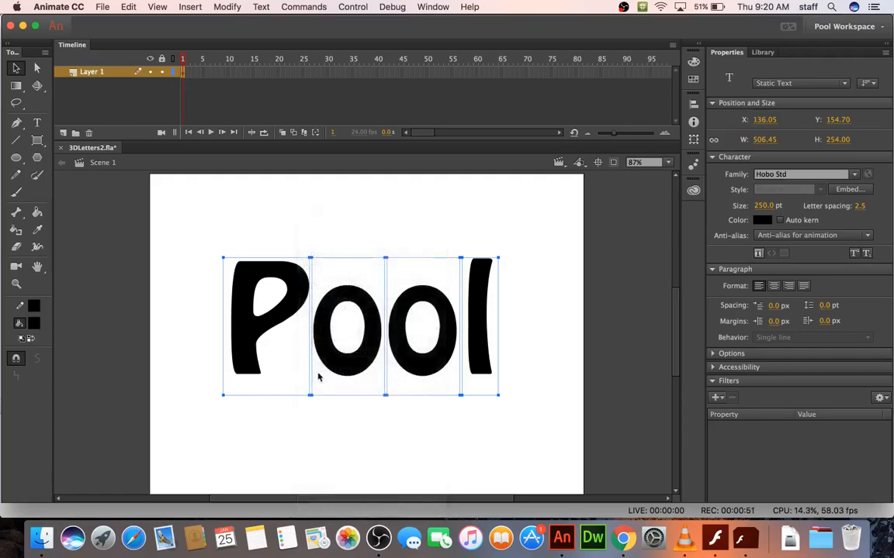
- Switch the Pool letters' fill to a red-to-black linear gradient in the Color panel
left_click(19, 305)
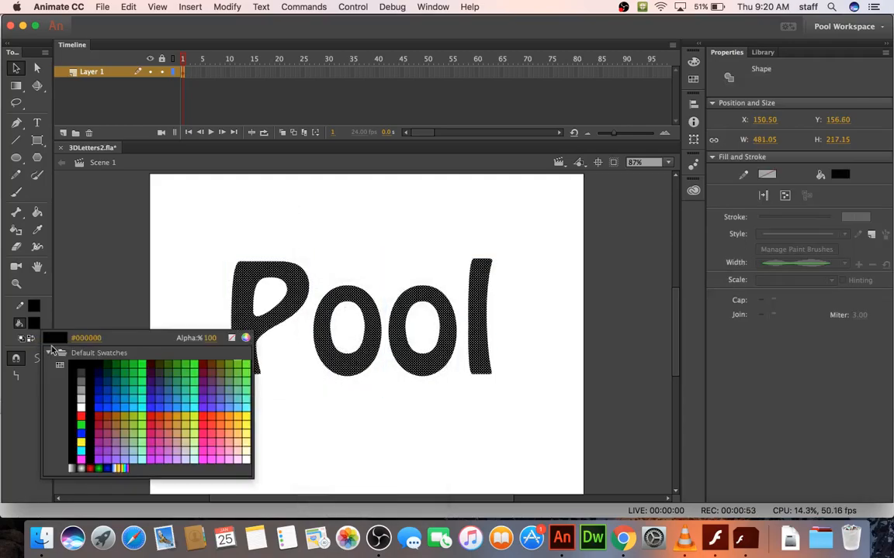
left_click(73, 466)
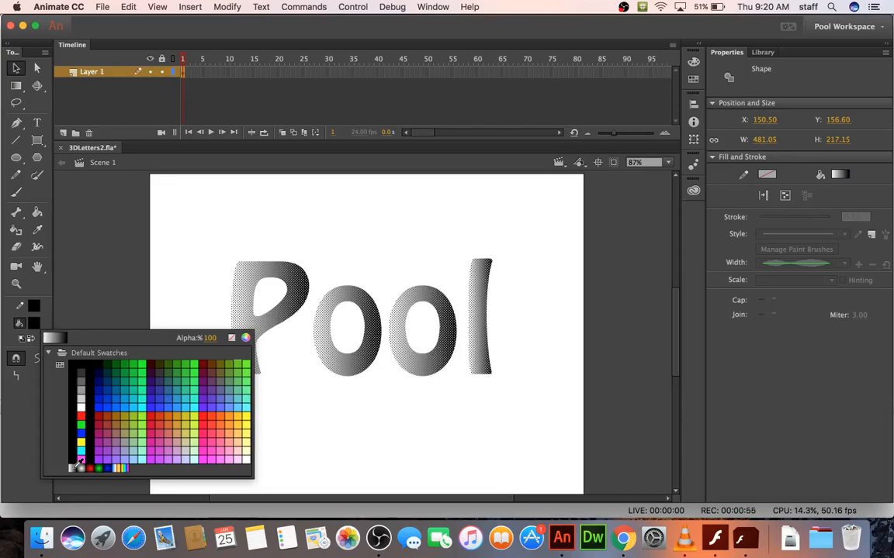
left_click(74, 465)
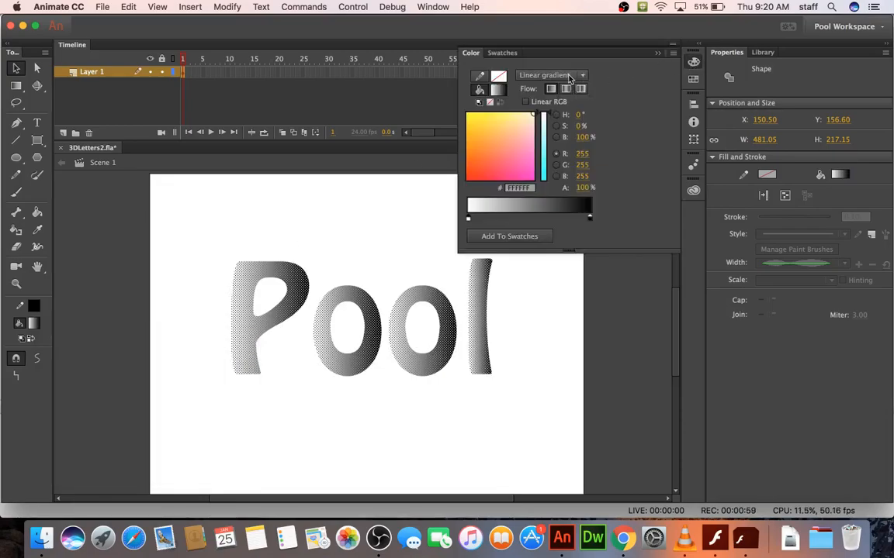
left_click(551, 74)
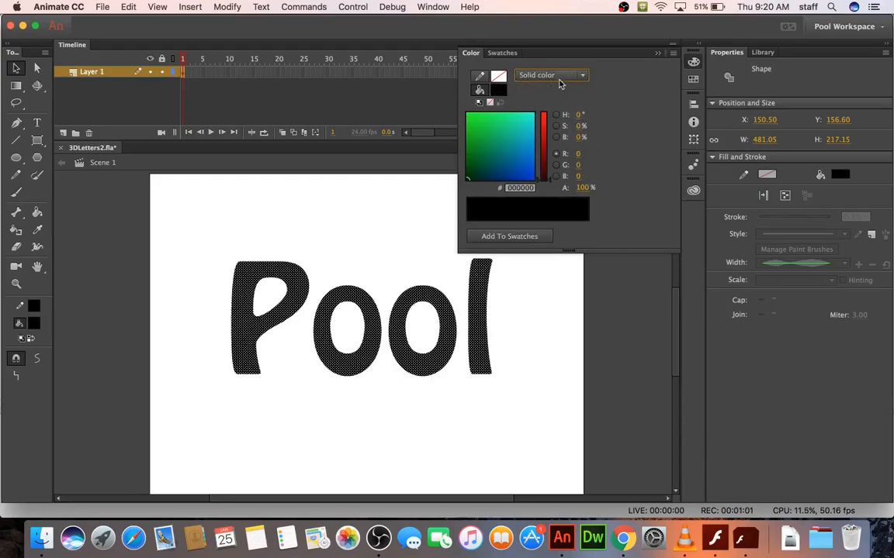
left_click(551, 75)
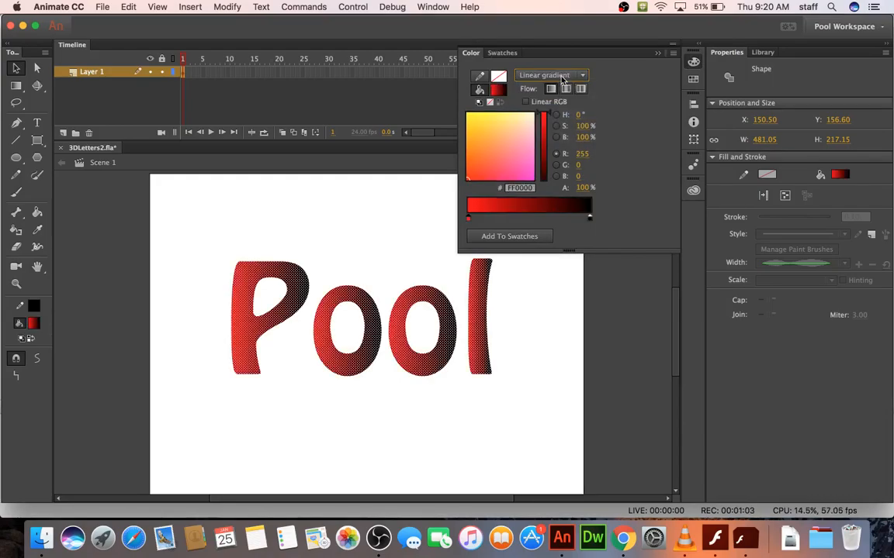
left_click(551, 74)
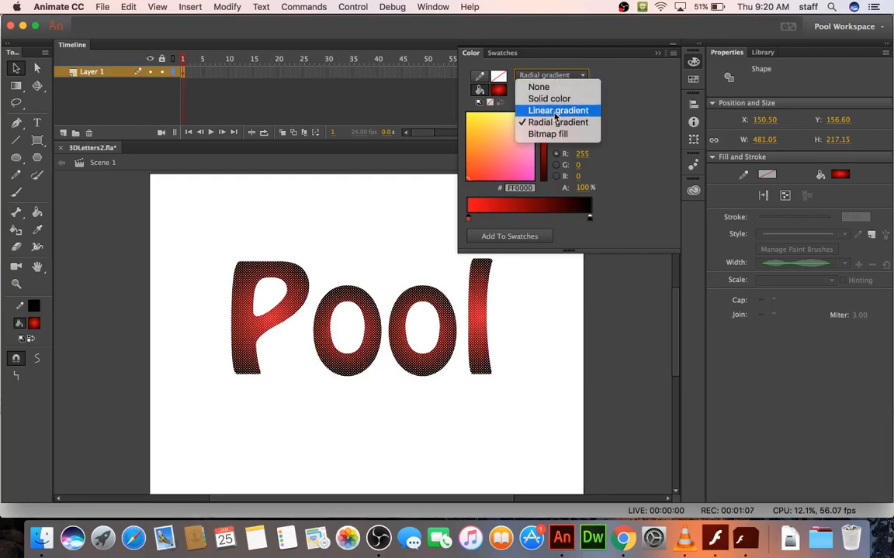
left_click(557, 110)
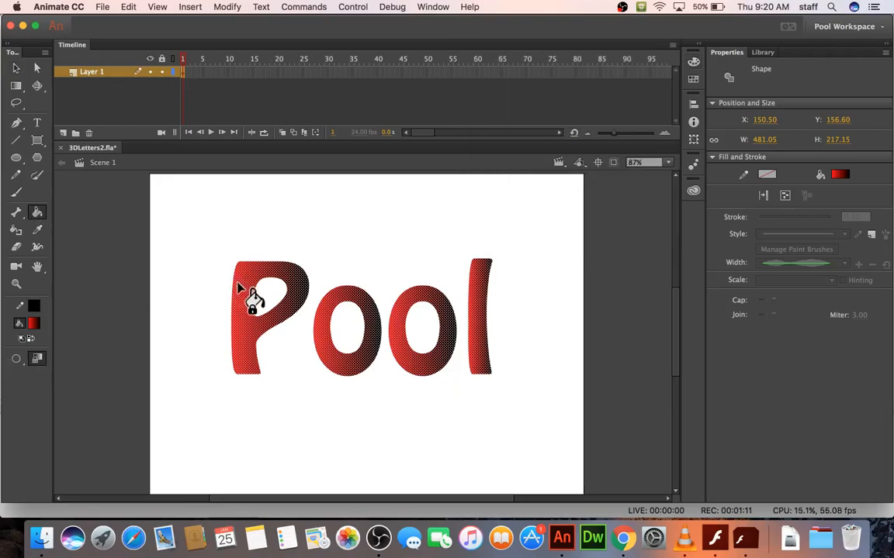
mouse_move(299, 322)
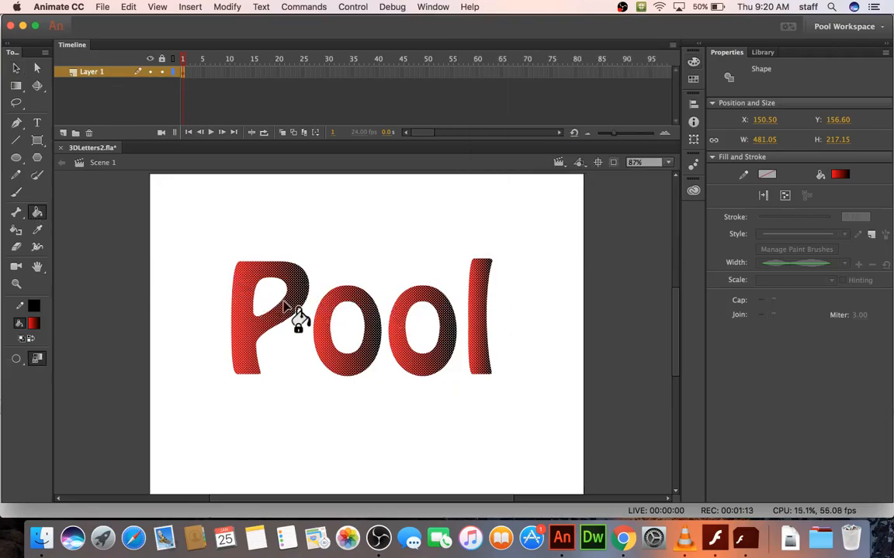
mouse_move(496, 283)
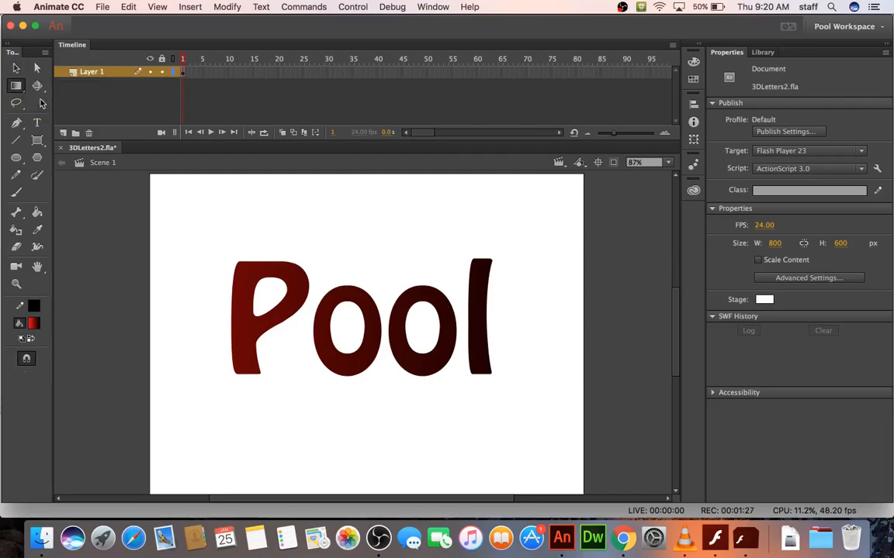
- Rotate the letters' gradient to run vertically, then deselect to view it
left_click(489, 326)
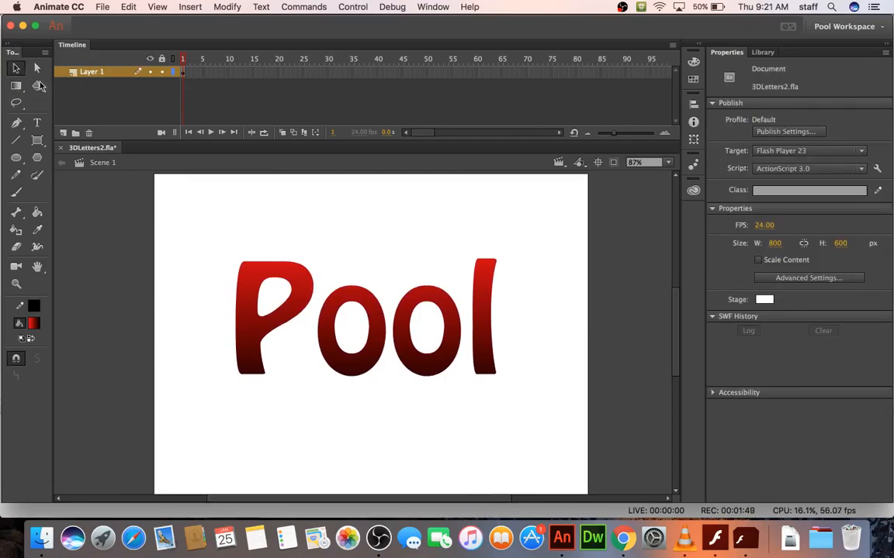
left_click(364, 318)
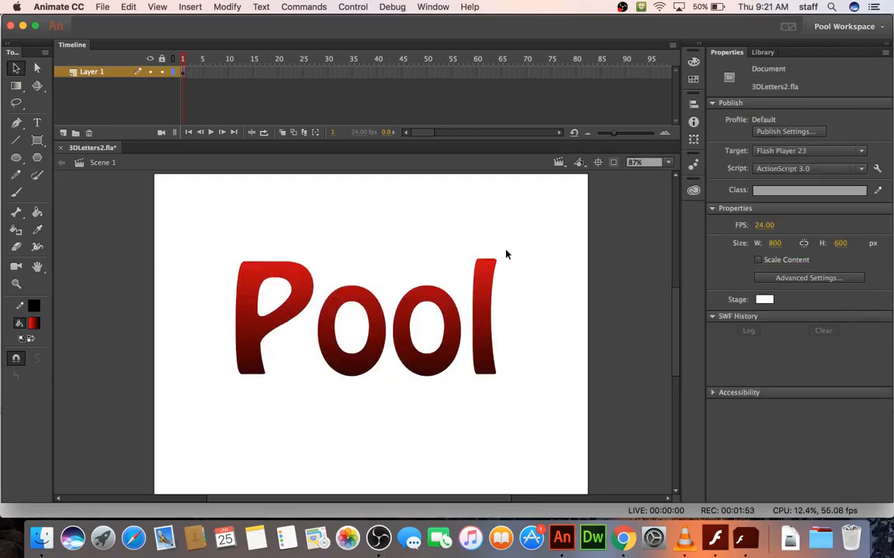
mouse_move(497, 266)
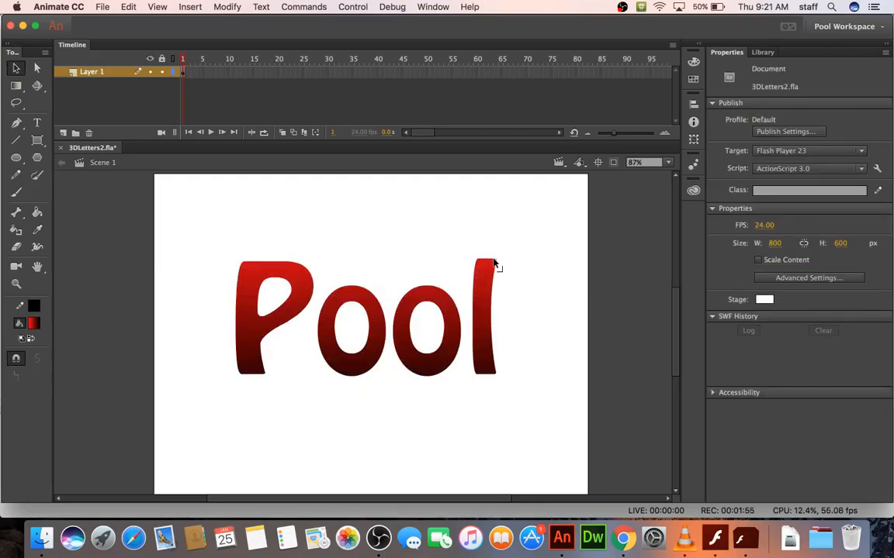
mouse_move(764, 299)
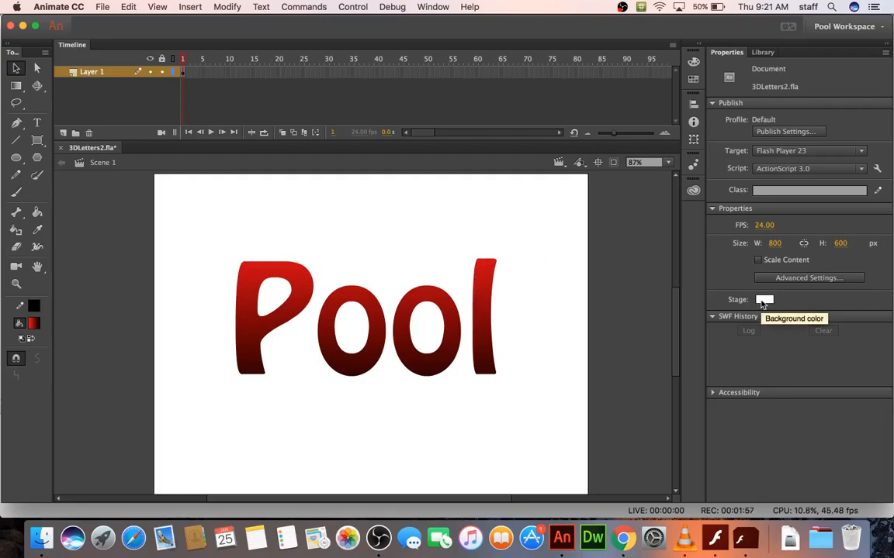
- Set the stage background colour to gray
left_click(764, 299)
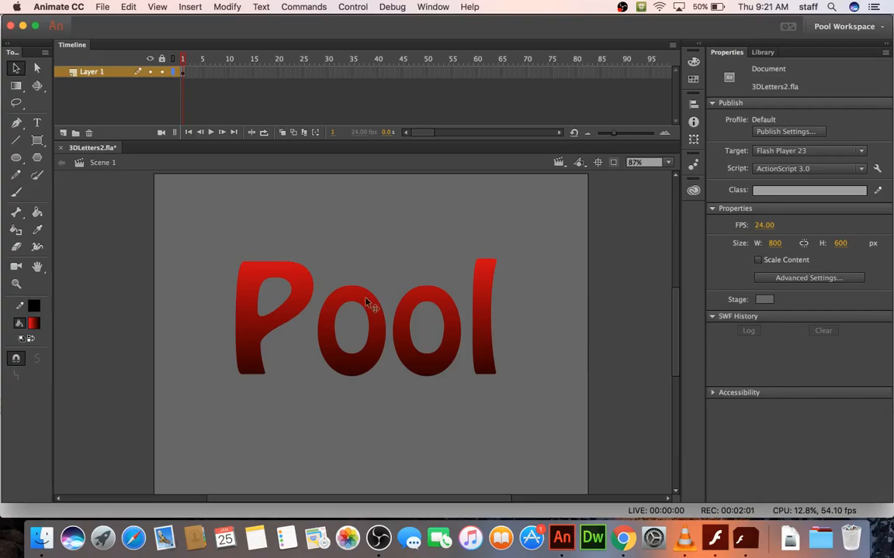
mouse_move(194, 227)
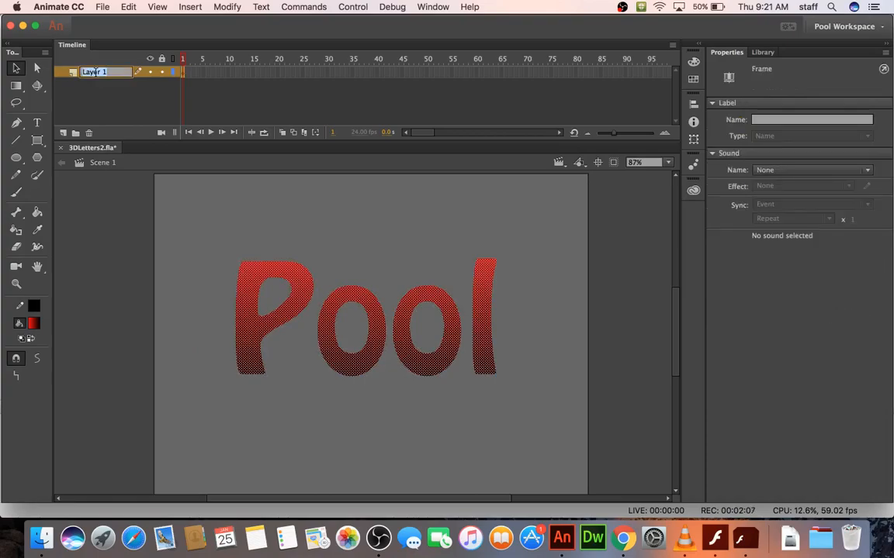
- Rename Layer 1 to 'name', add the shiny and shadow layers, and drag name to the top
type("name")
type("shadow")
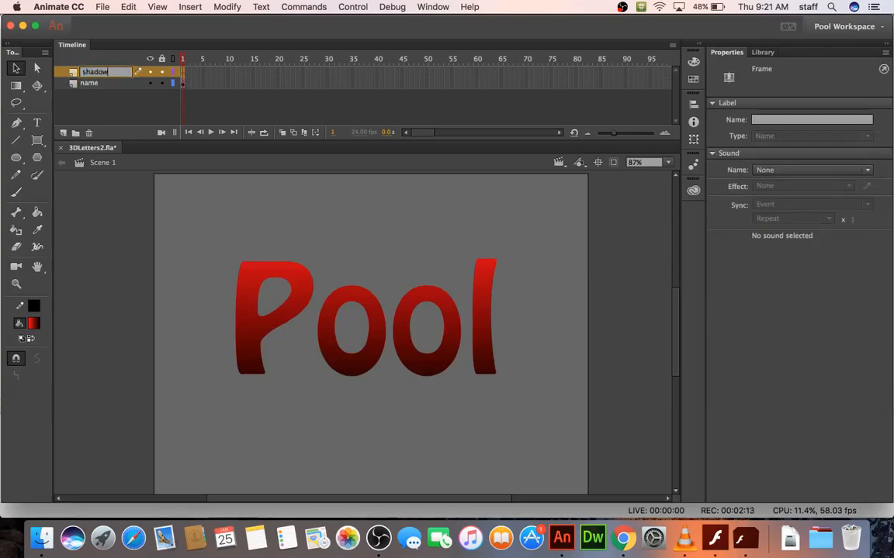
left_click(65, 132)
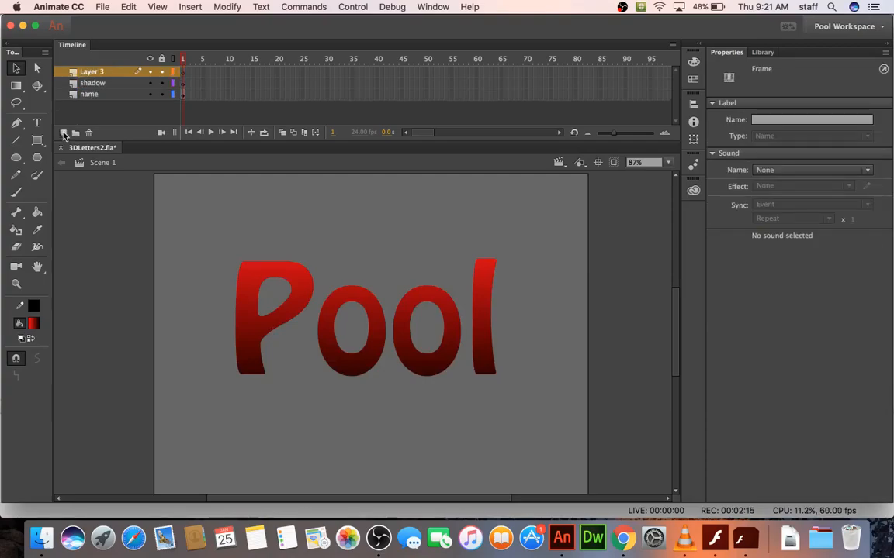
double_click(91, 72)
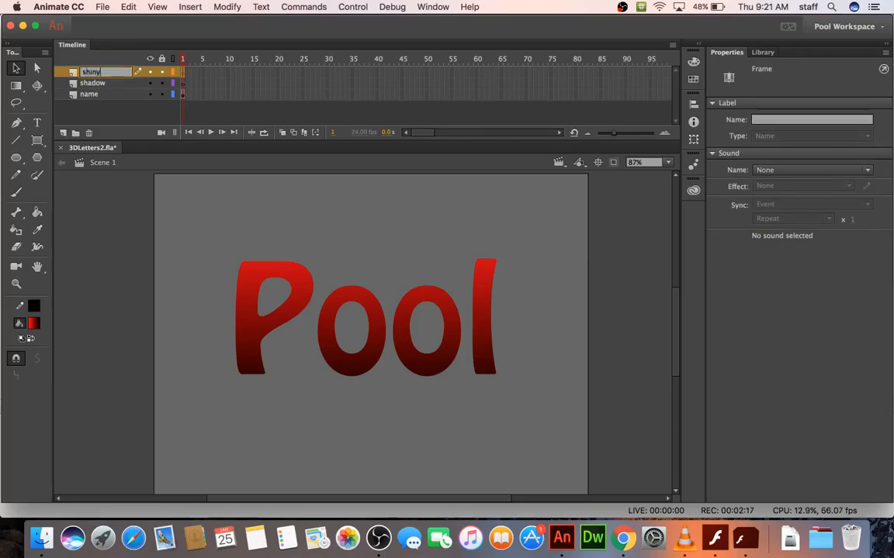
left_click(89, 94)
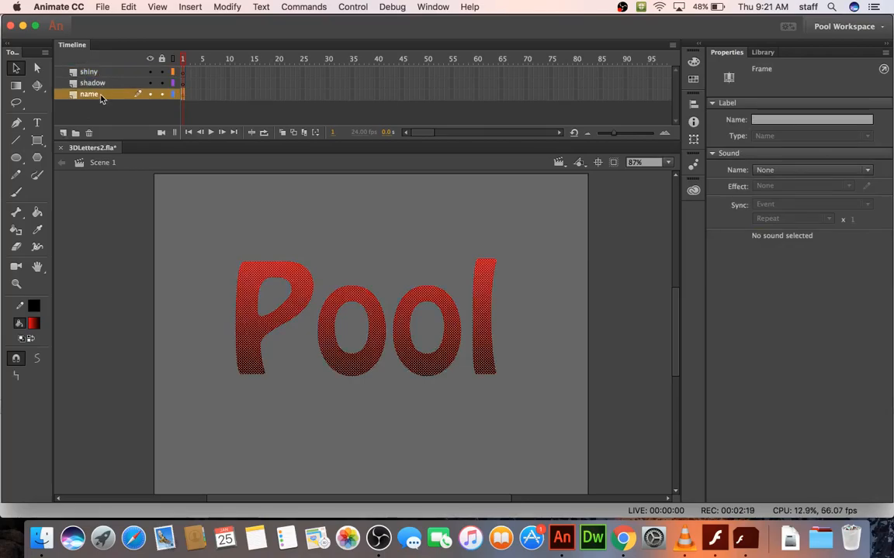
left_click_drag(90, 94, 90, 71)
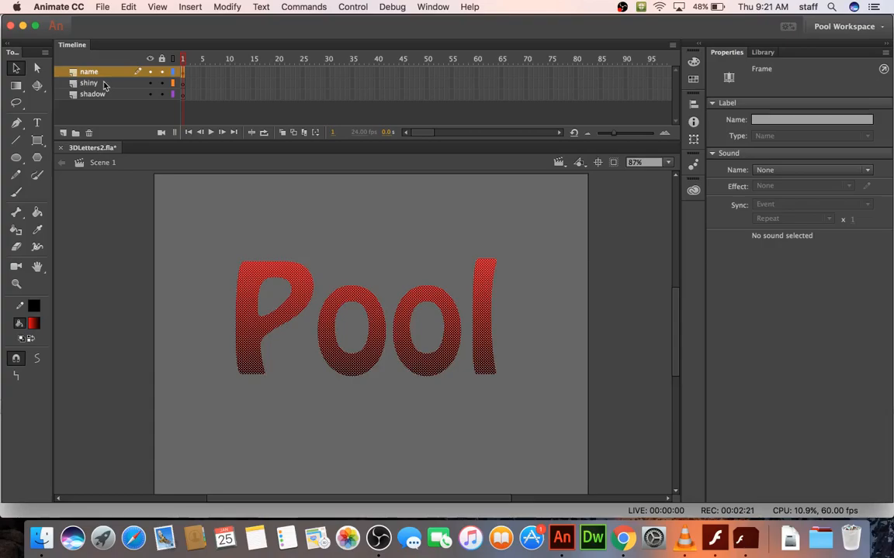
- Select the name layer's letters, hide that layer, and select the shiny layer's letters
left_click(92, 94)
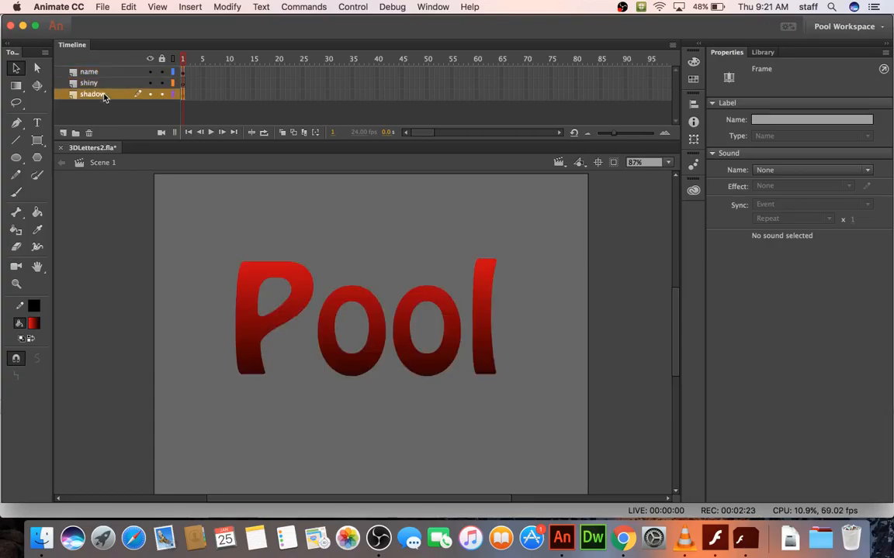
left_click(88, 71)
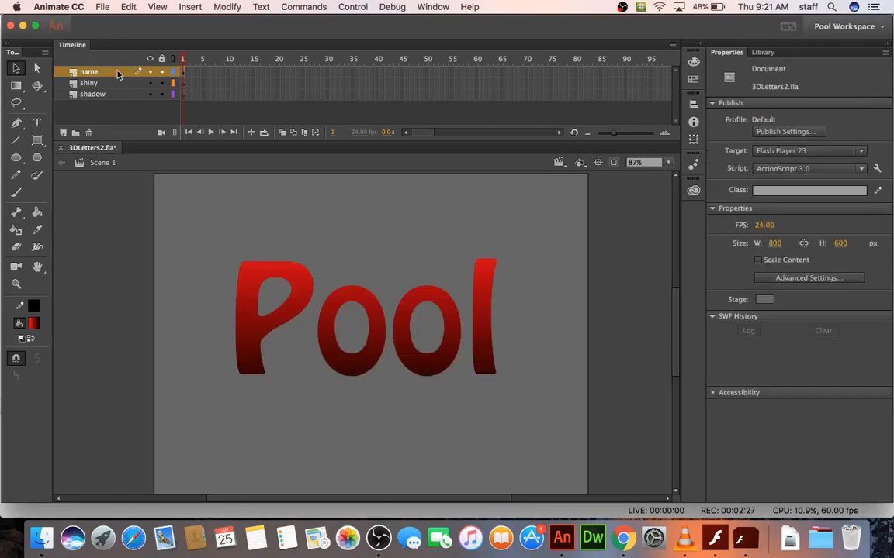
left_click(182, 71)
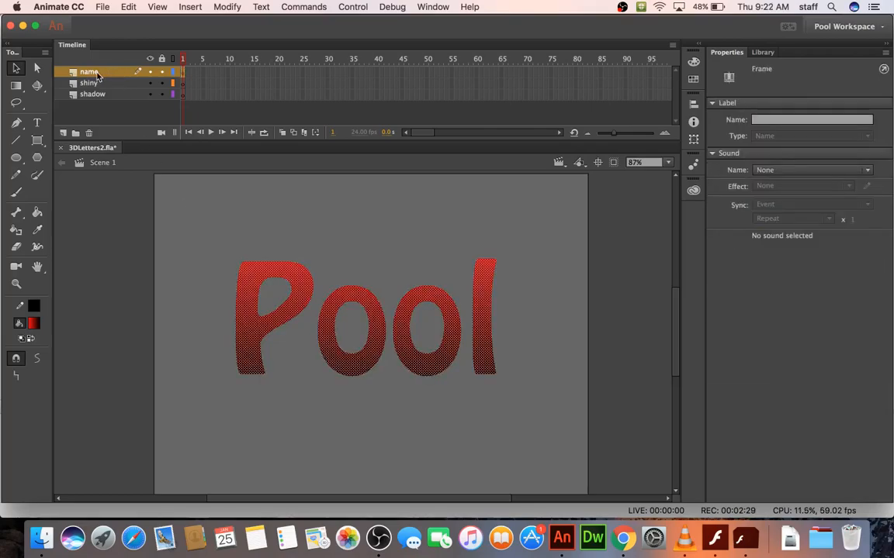
left_click(150, 71)
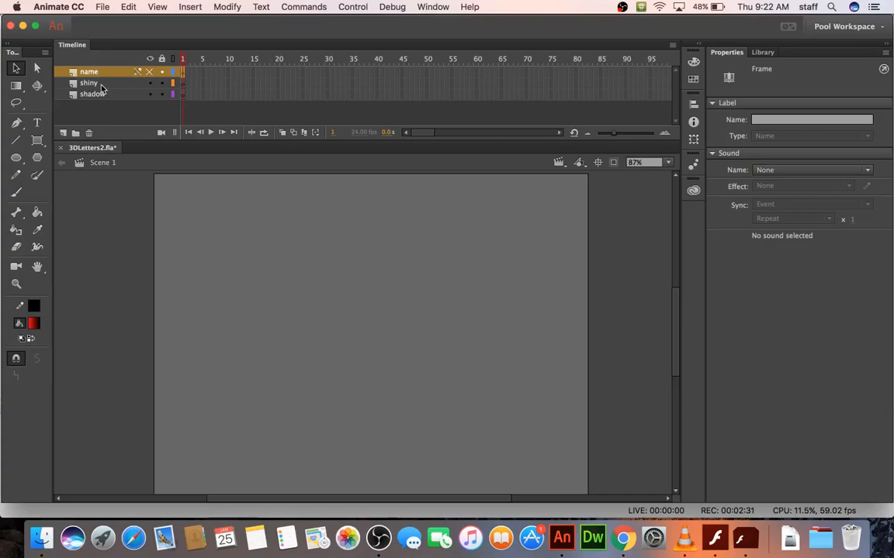
left_click(88, 83)
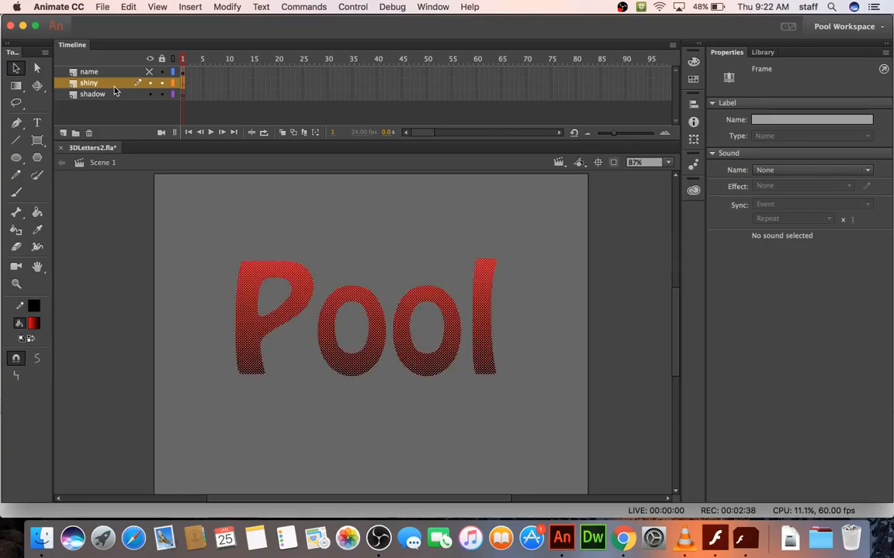
mouse_move(118, 92)
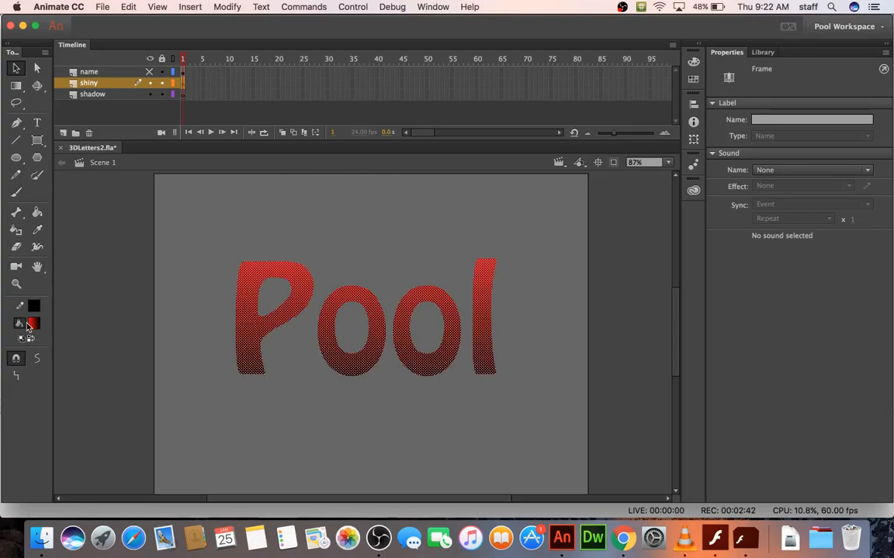
- Make the shiny layer's letters white and show the name layer again
left_click(34, 323)
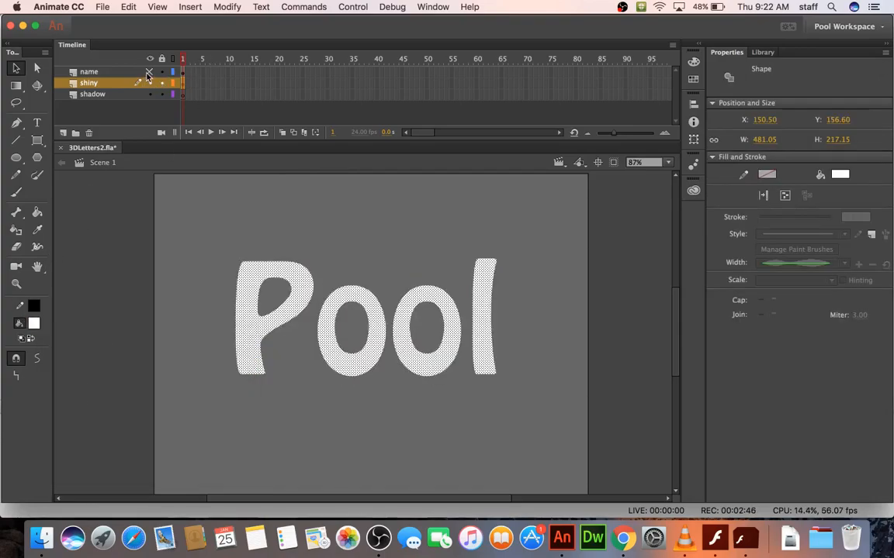
left_click(182, 83)
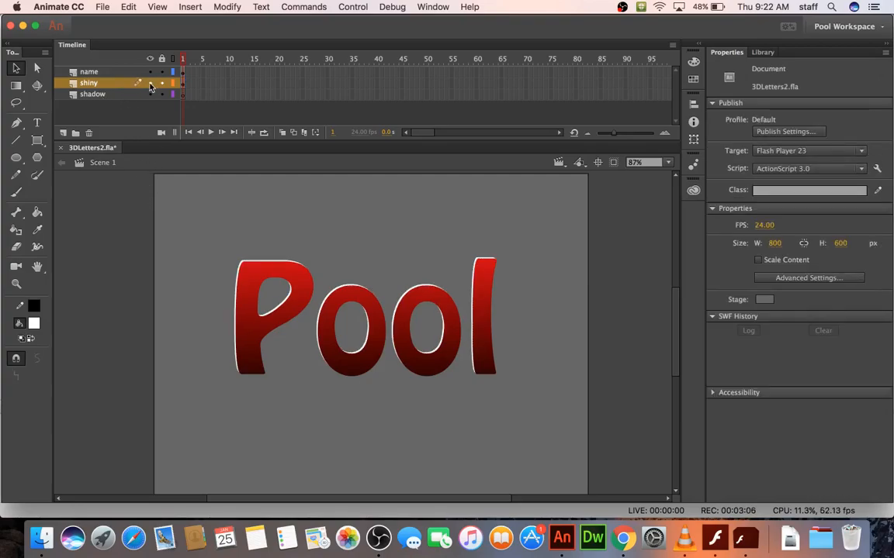
- Hide the shiny layer and switch to the shadow layer
left_click(150, 83)
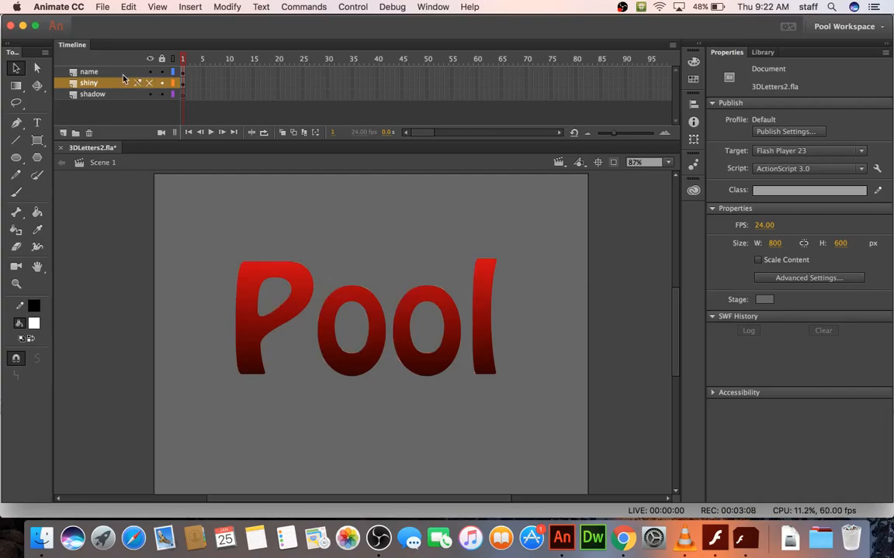
left_click(88, 71)
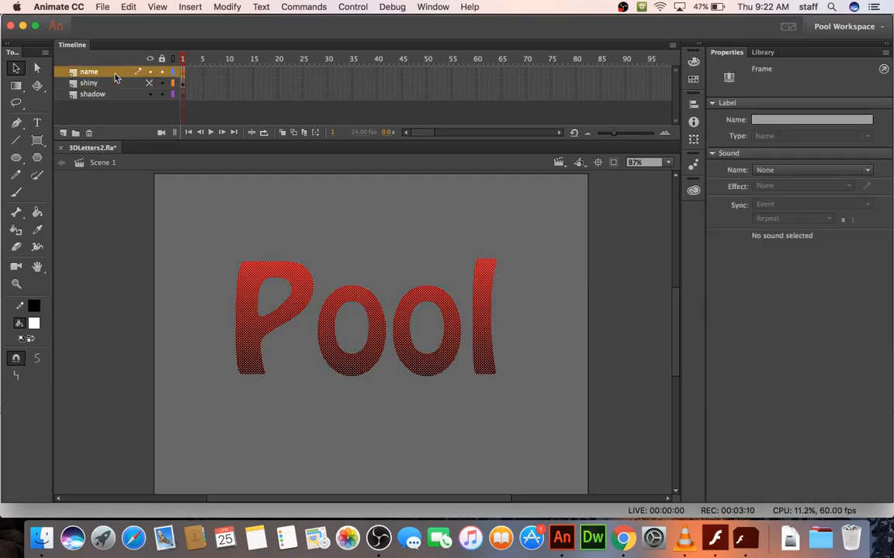
left_click(93, 94)
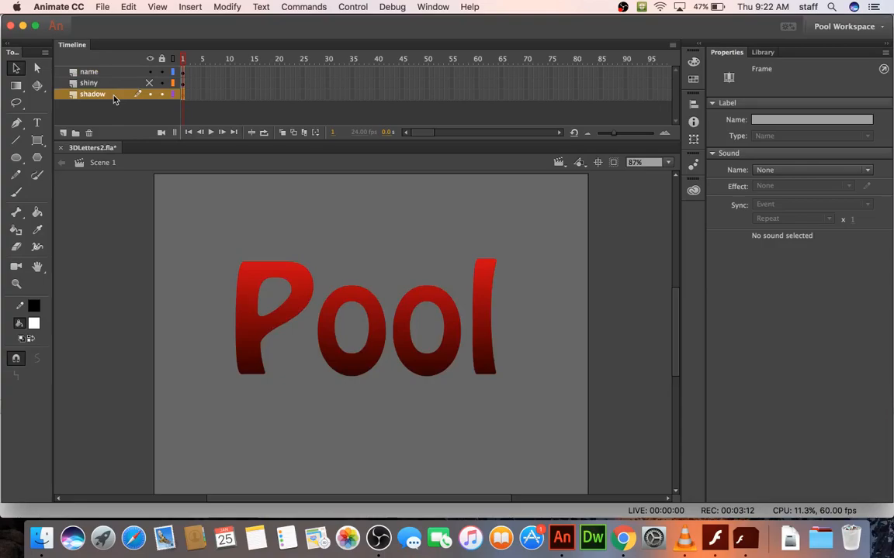
mouse_move(121, 93)
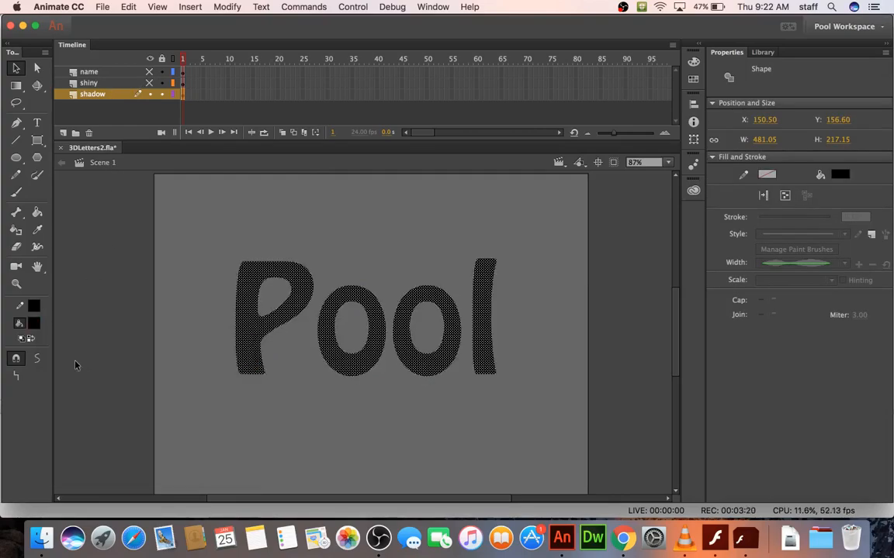
- Lower the shadow letters' fill alpha so they are semi-transparent, then hide the upper layers
left_click(34, 306)
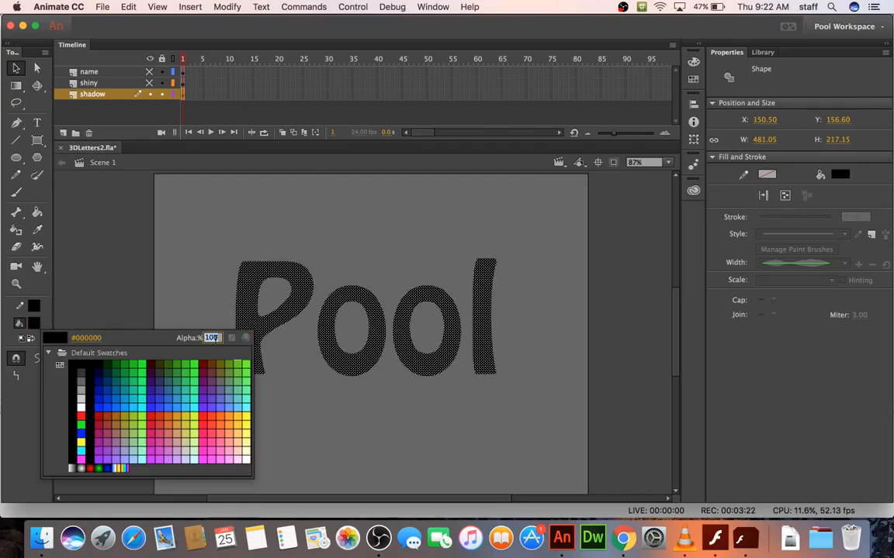
left_click(243, 213)
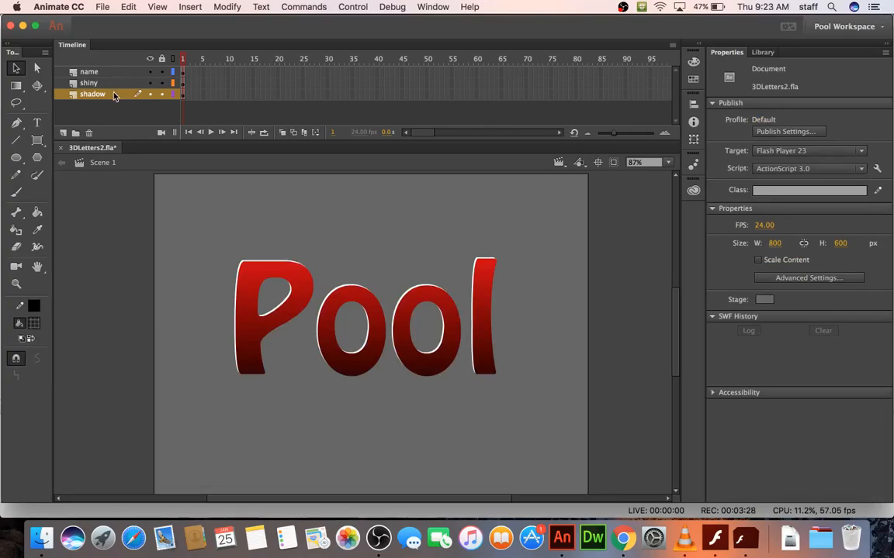
left_click(182, 94)
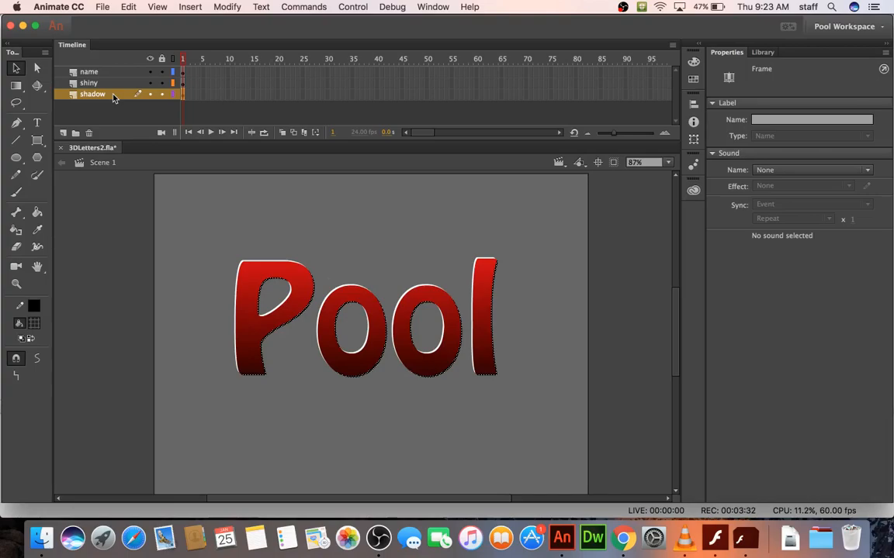
left_click(123, 206)
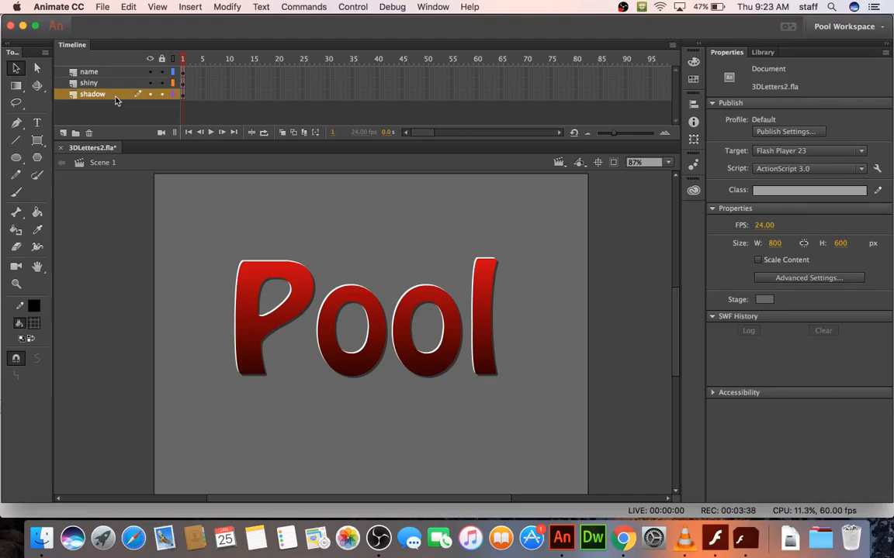
mouse_move(112, 99)
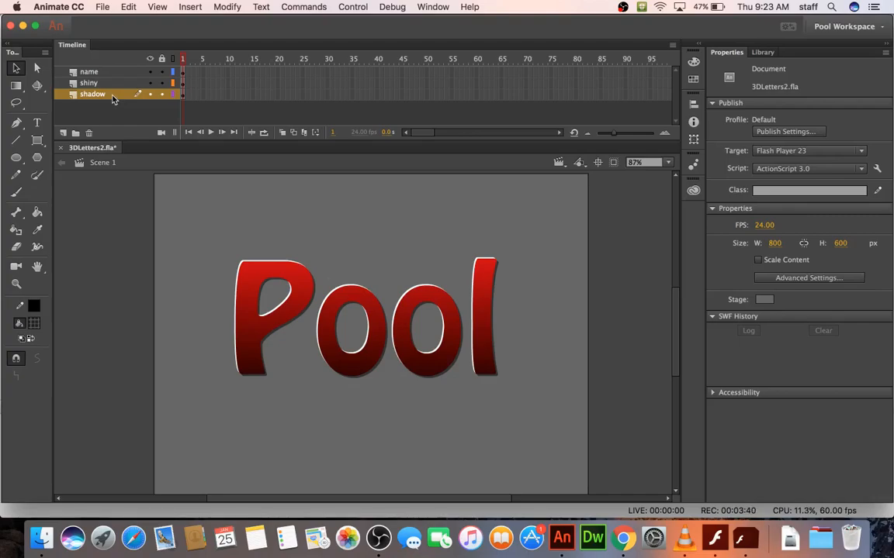
left_click(182, 94)
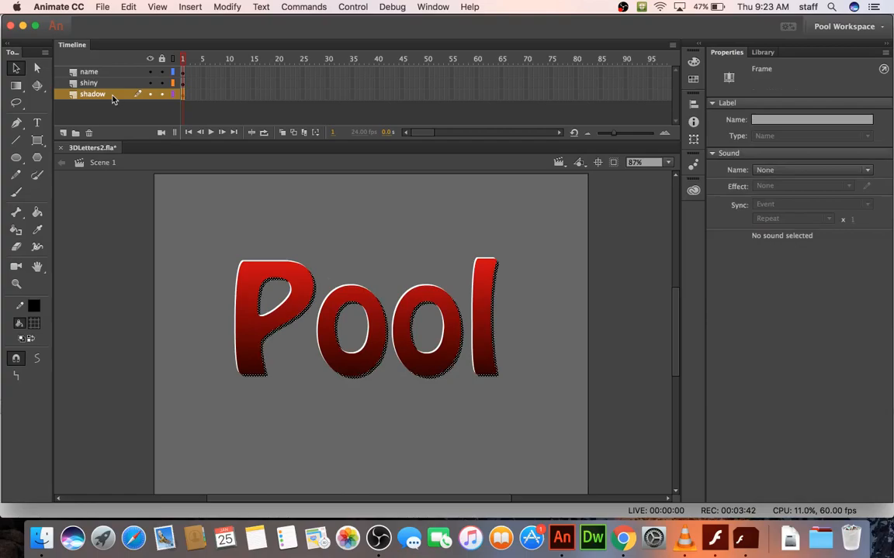
left_click(151, 71)
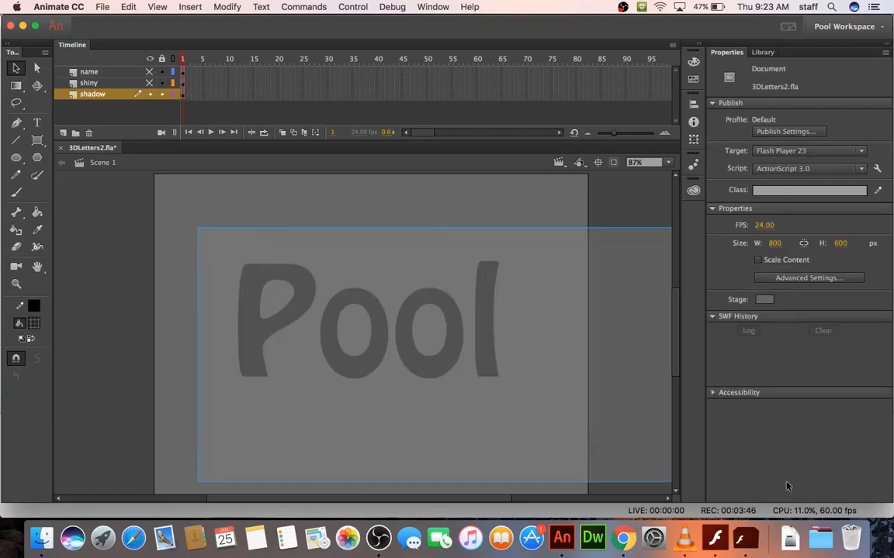
- Soften the shadow letters' fill edges with a 10 px distance
left_click(227, 6)
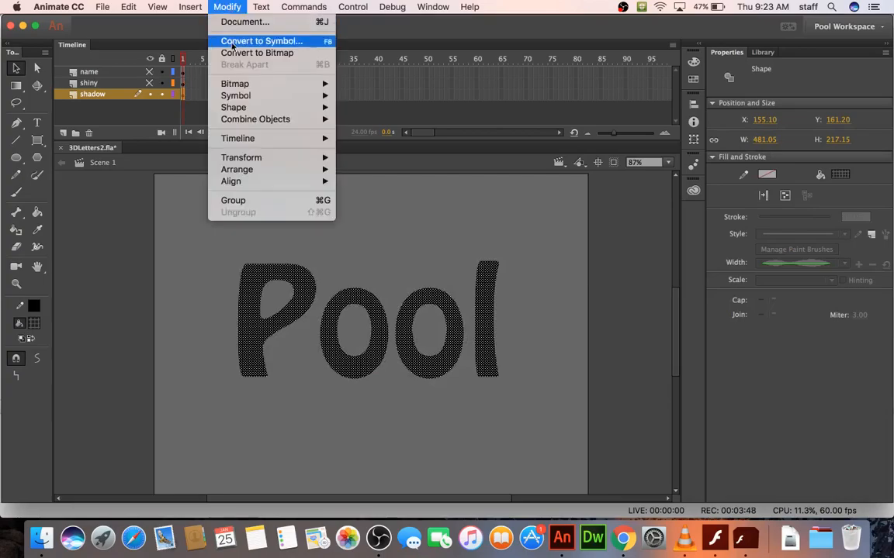
mouse_move(232, 107)
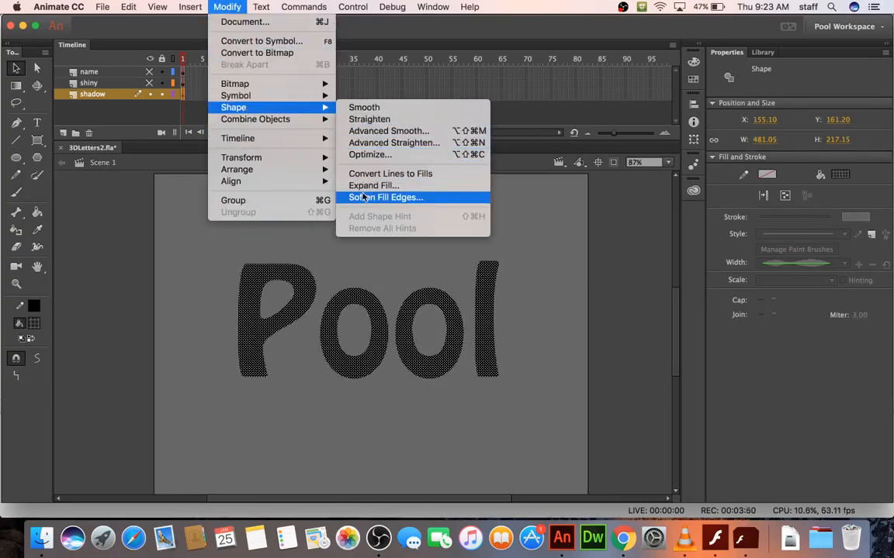
left_click(386, 197)
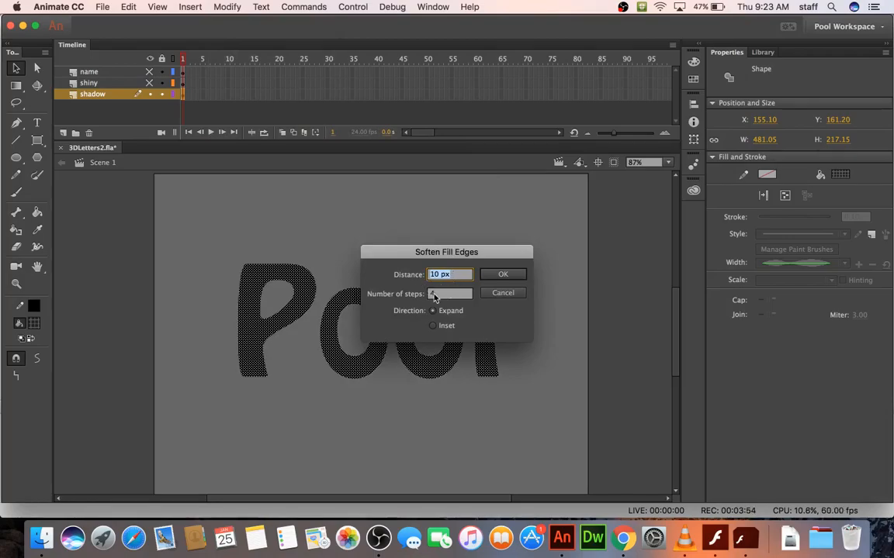
left_click(502, 274)
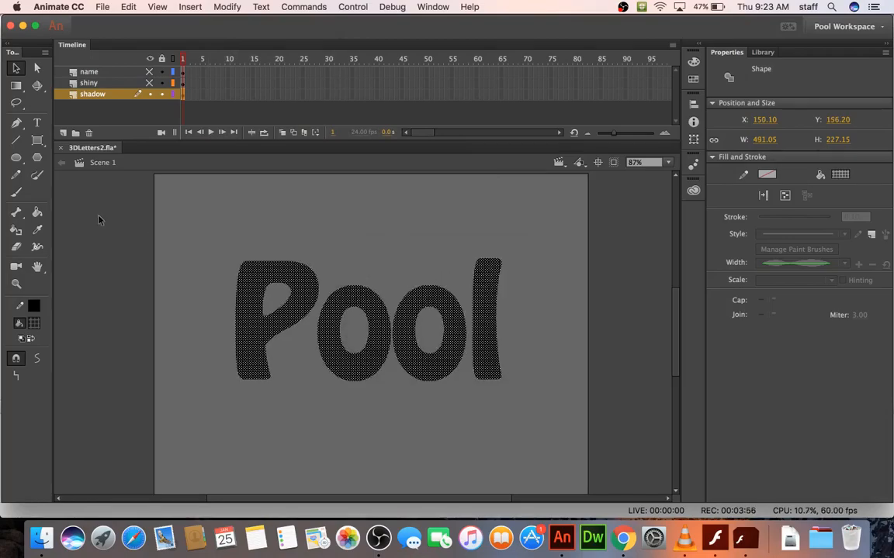
mouse_move(143, 289)
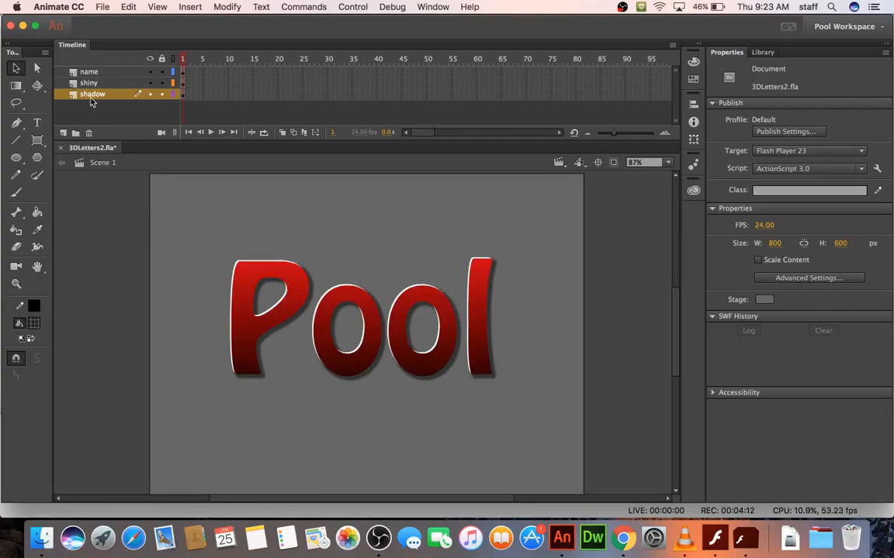
- Unhide the name and shiny layers, select the shadow layer, then deselect to view the finished Pool text
left_click(183, 94)
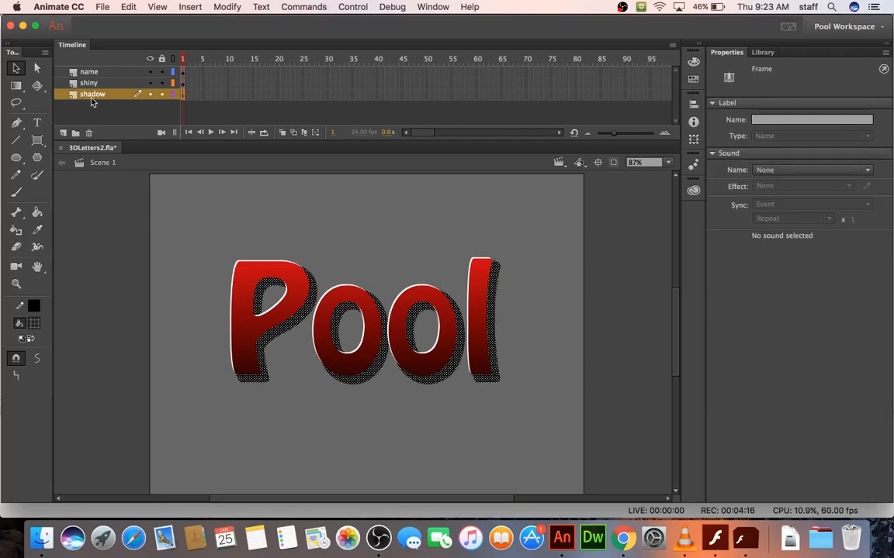
left_click(155, 218)
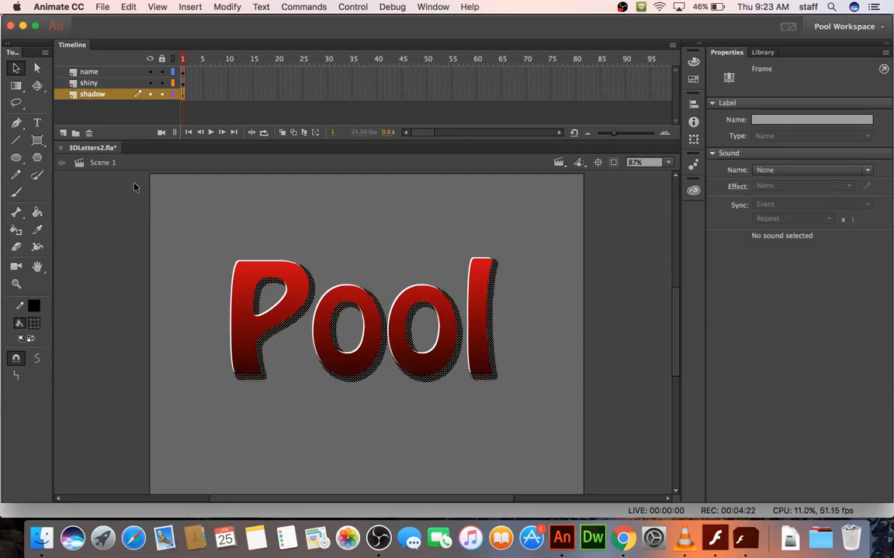
left_click(182, 221)
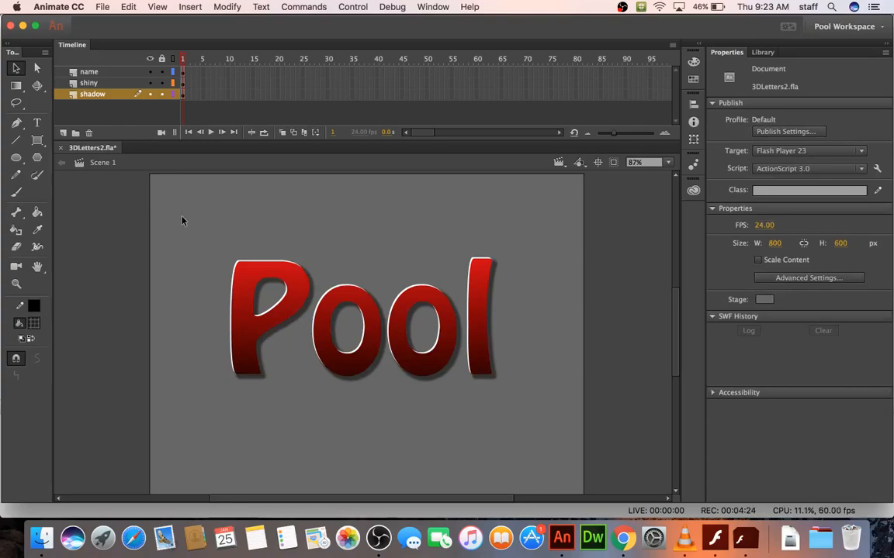